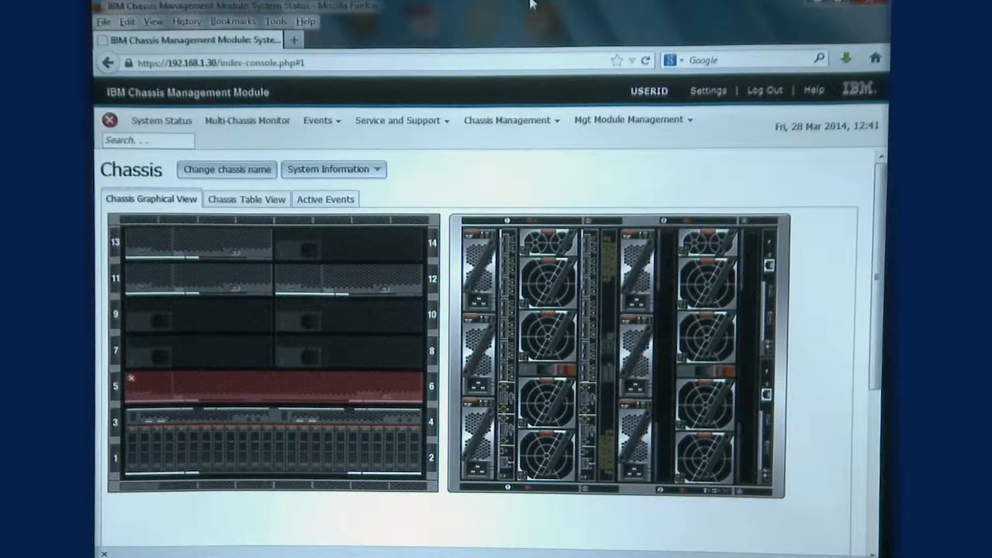
mouse_move(556, 175)
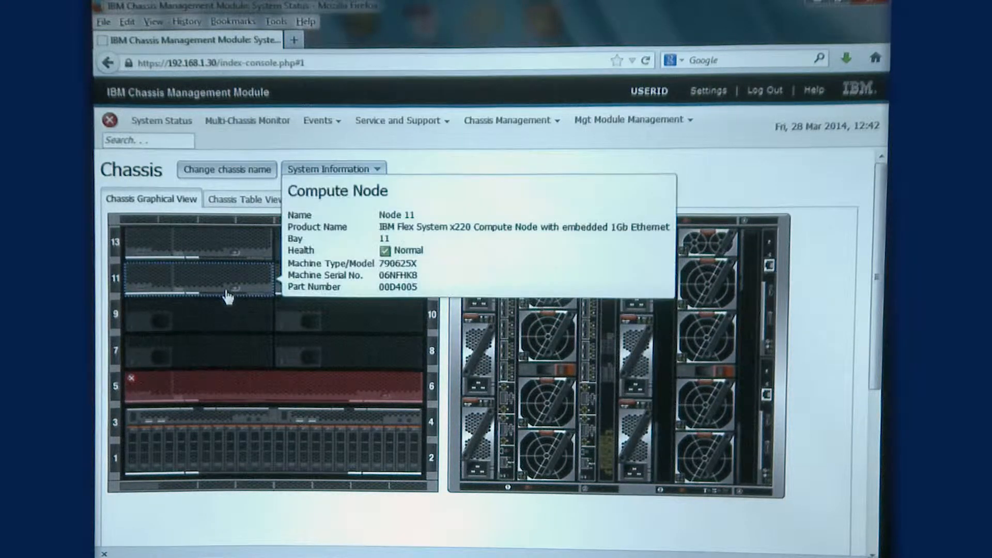
mouse_move(285, 292)
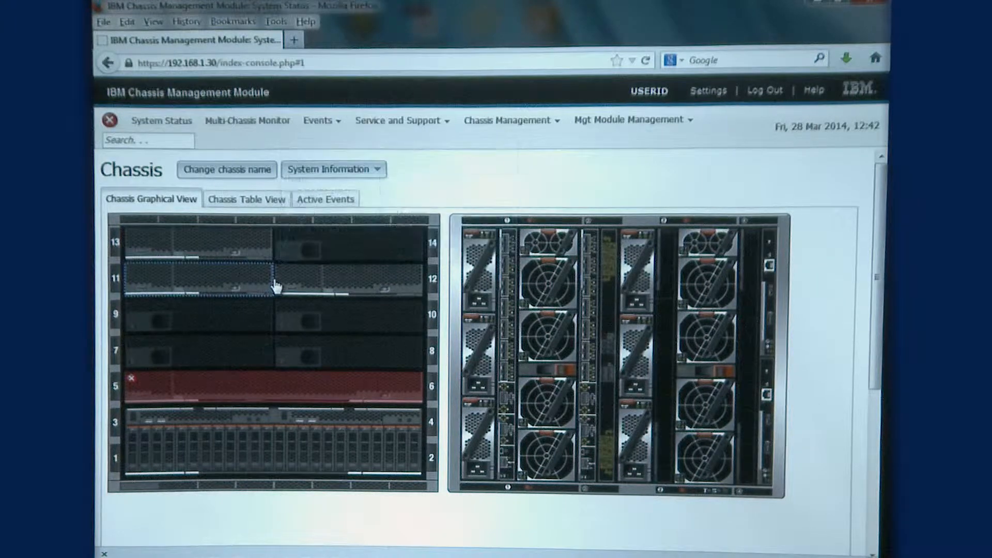
mouse_move(306, 307)
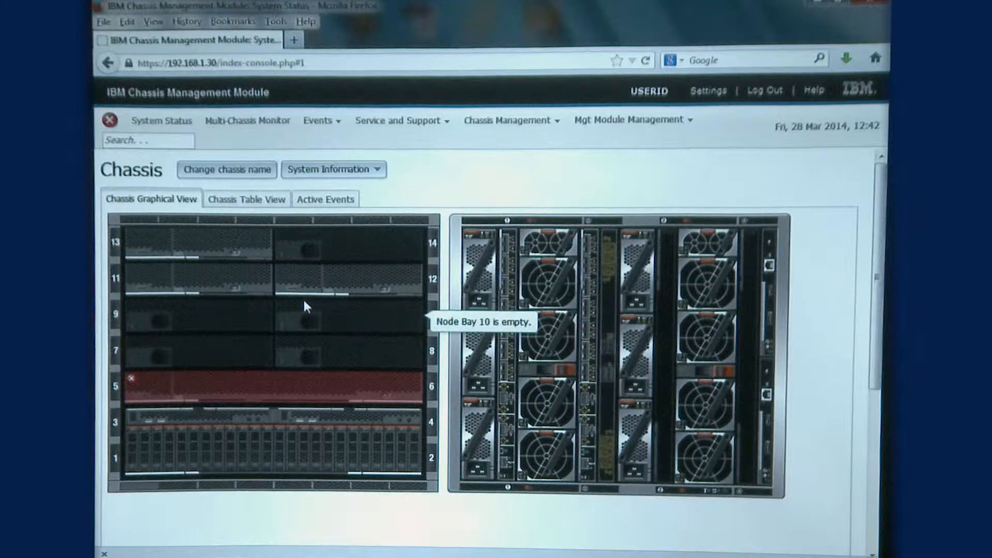
Step: Show the Home menu listing dashboards, getting-started guides and summary pages
left_click(265, 386)
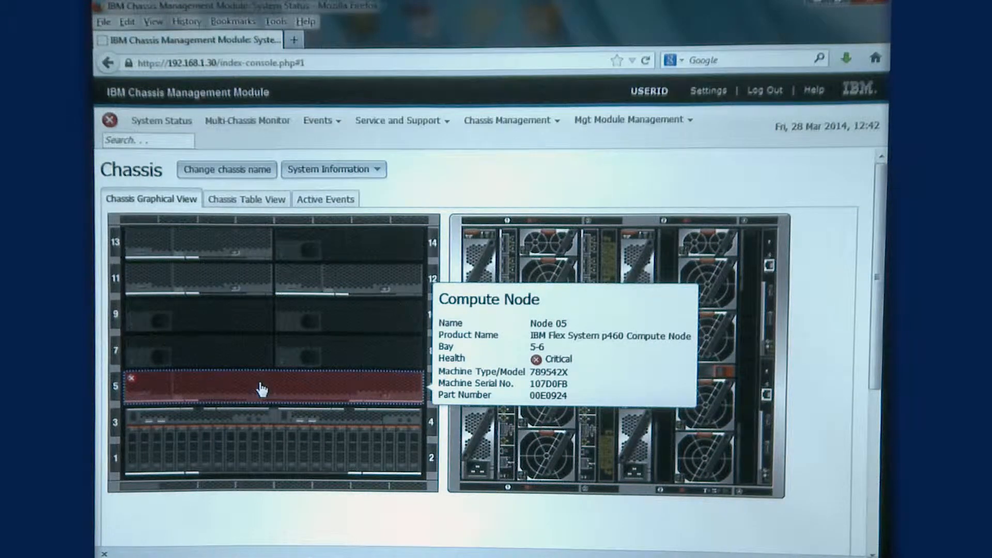
mouse_move(252, 429)
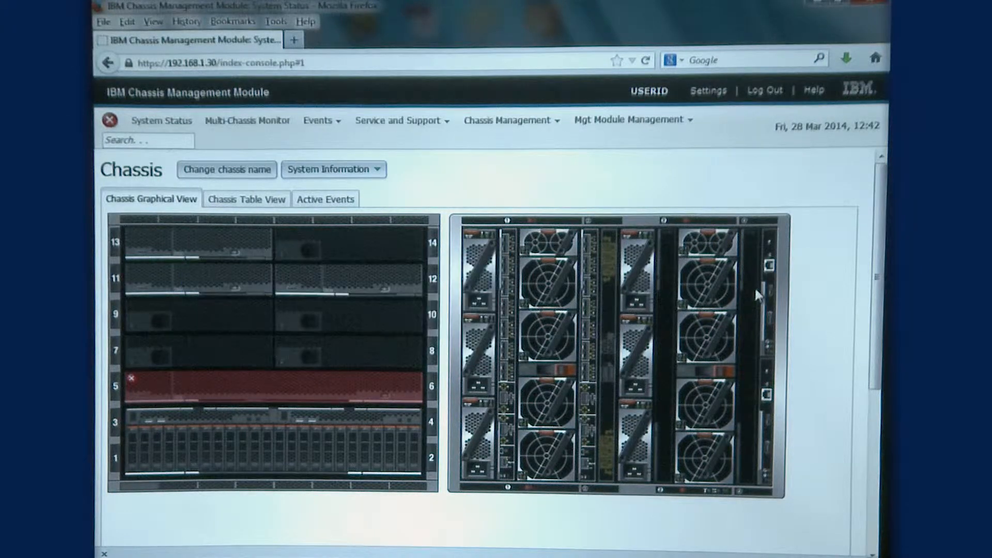
mouse_move(788, 423)
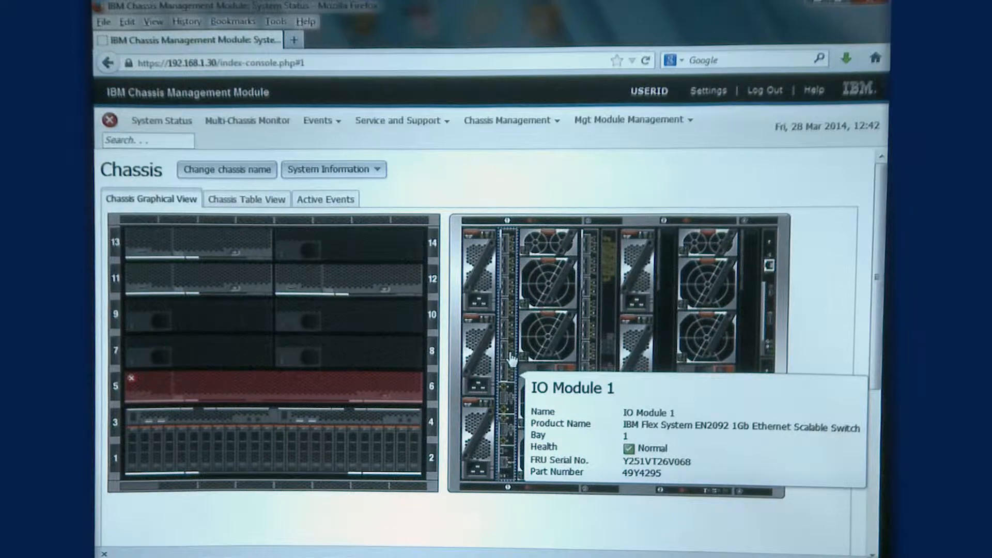
mouse_move(596, 329)
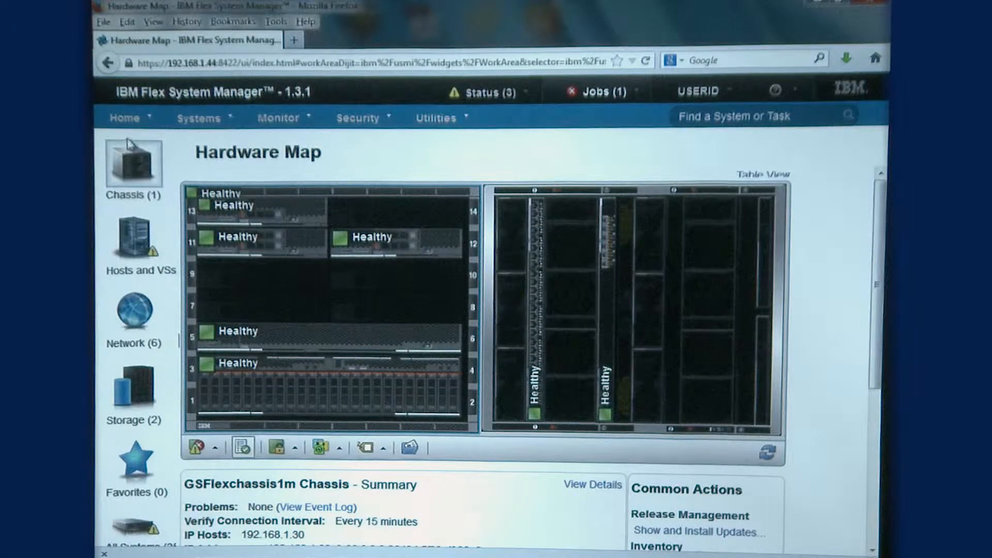
left_click(126, 118)
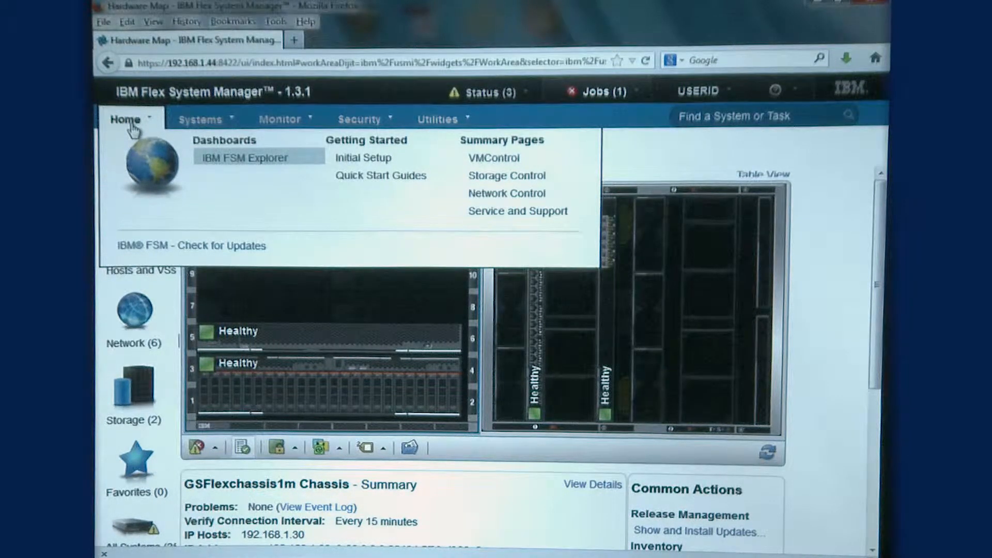
mouse_move(386, 210)
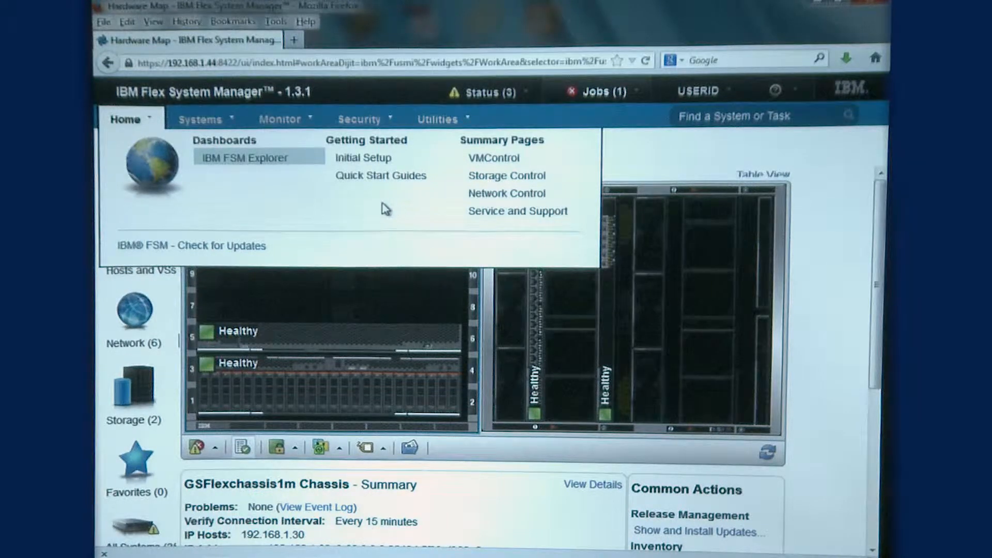
mouse_move(494, 157)
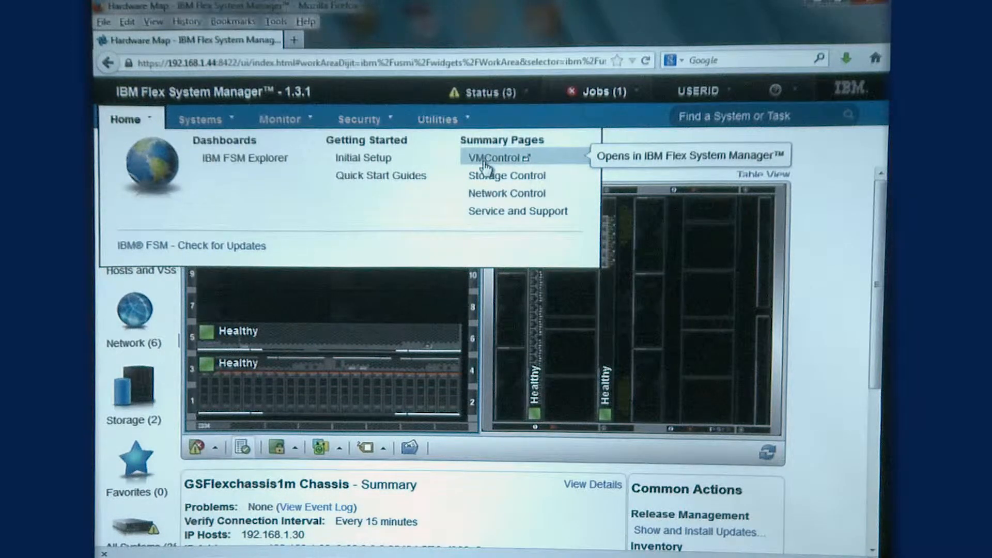
mouse_move(506, 175)
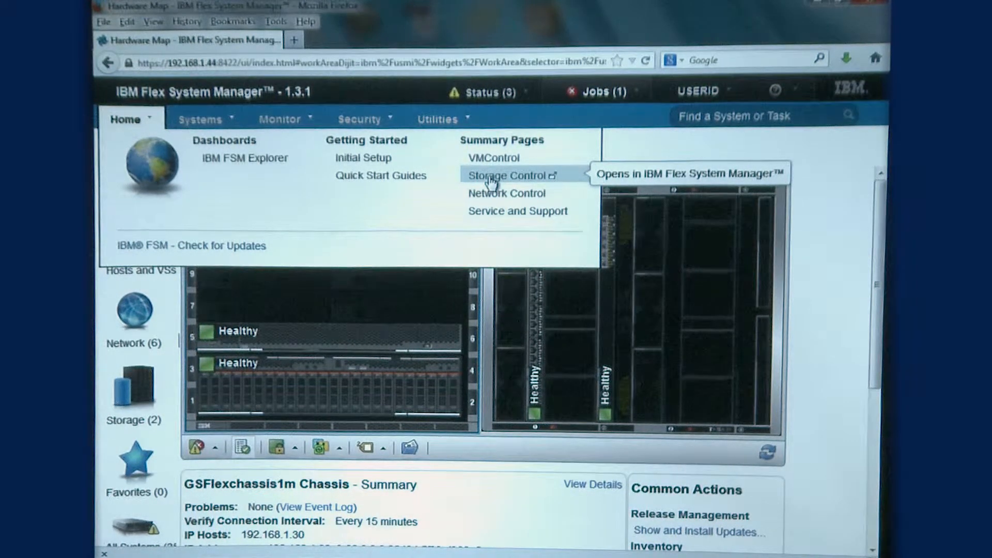
mouse_move(506, 193)
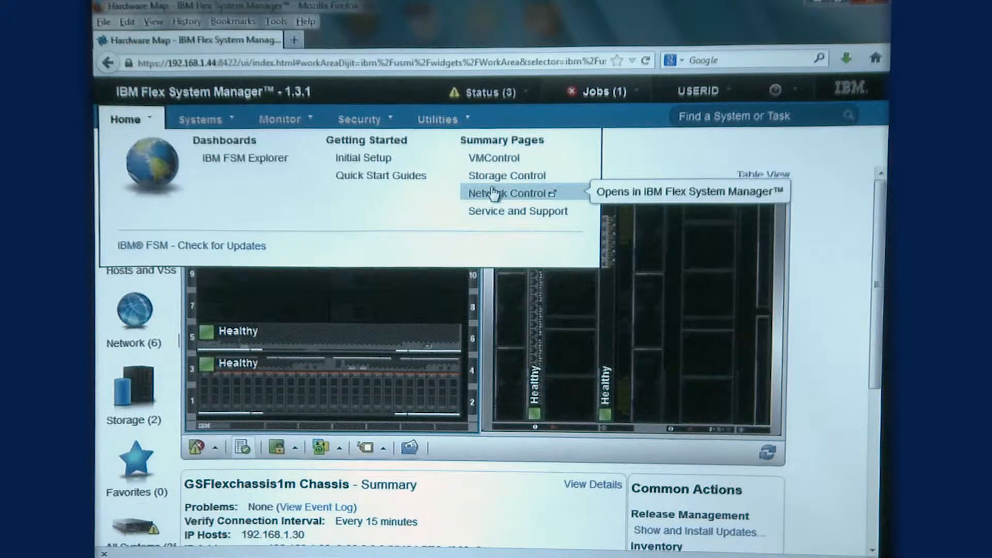
mouse_move(517, 211)
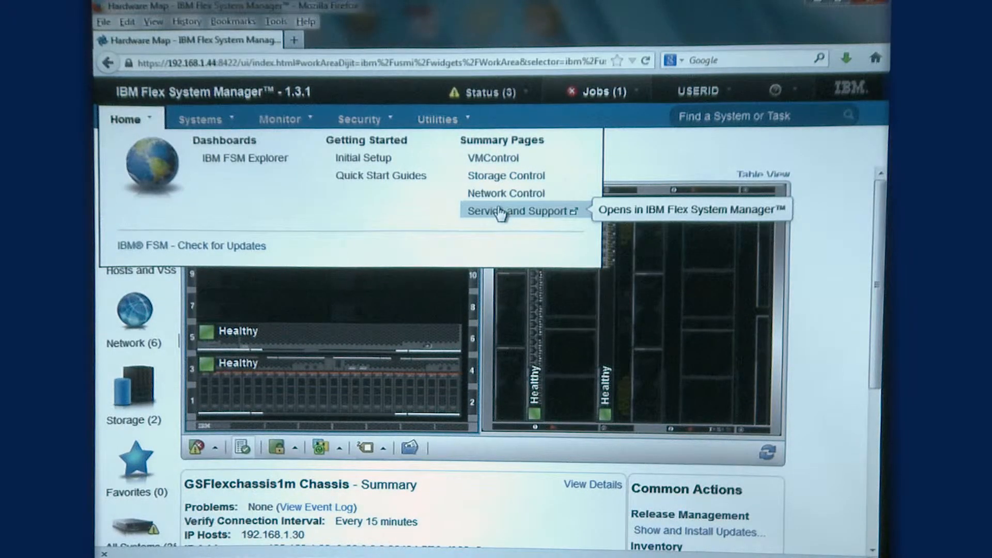
Step: Browse the Systems and Monitor menus, then show the Security menu with permissions and access items
left_click(200, 119)
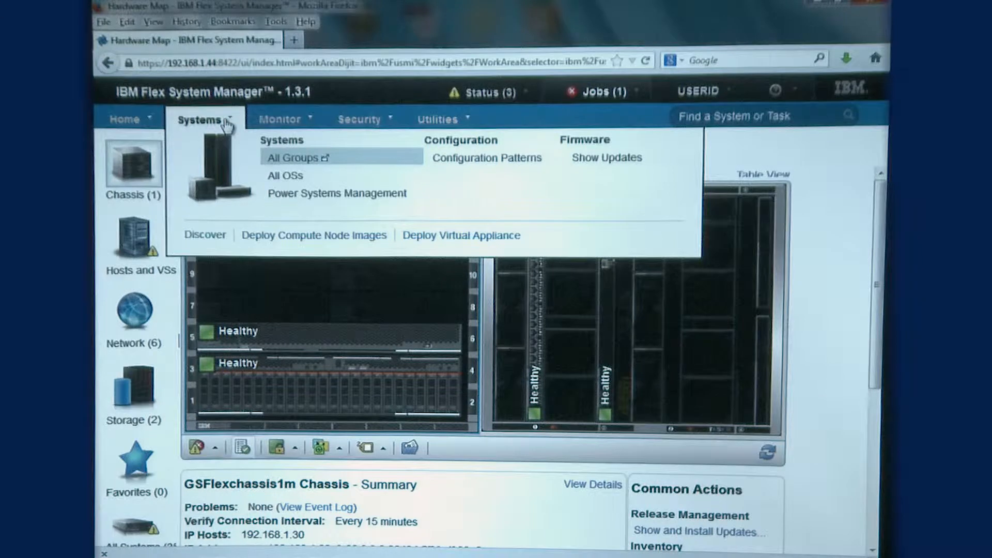
left_click(280, 117)
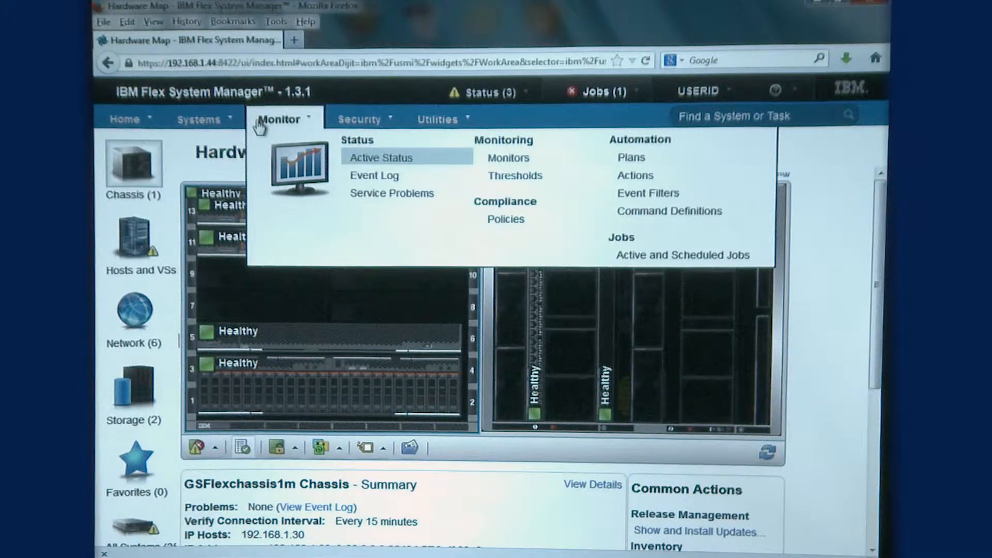
left_click(360, 118)
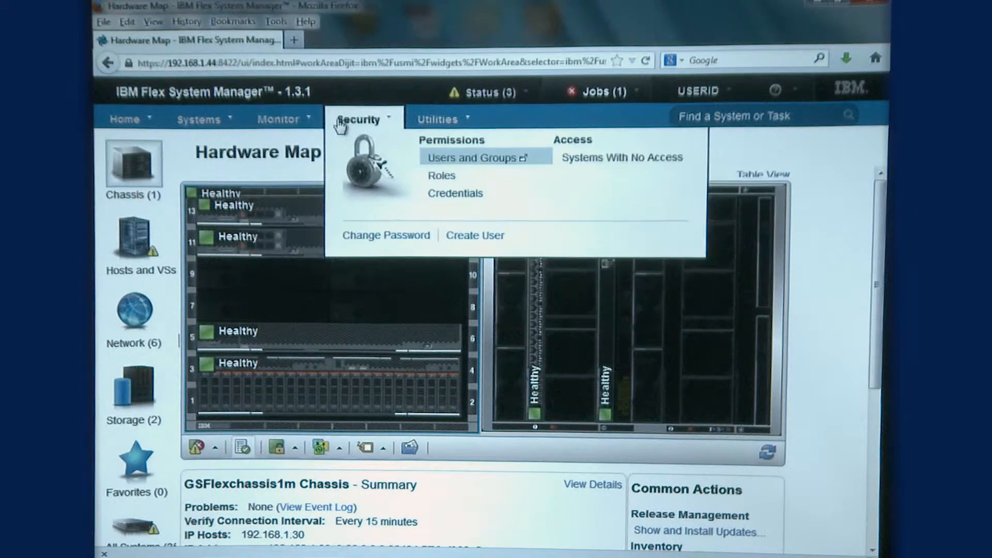